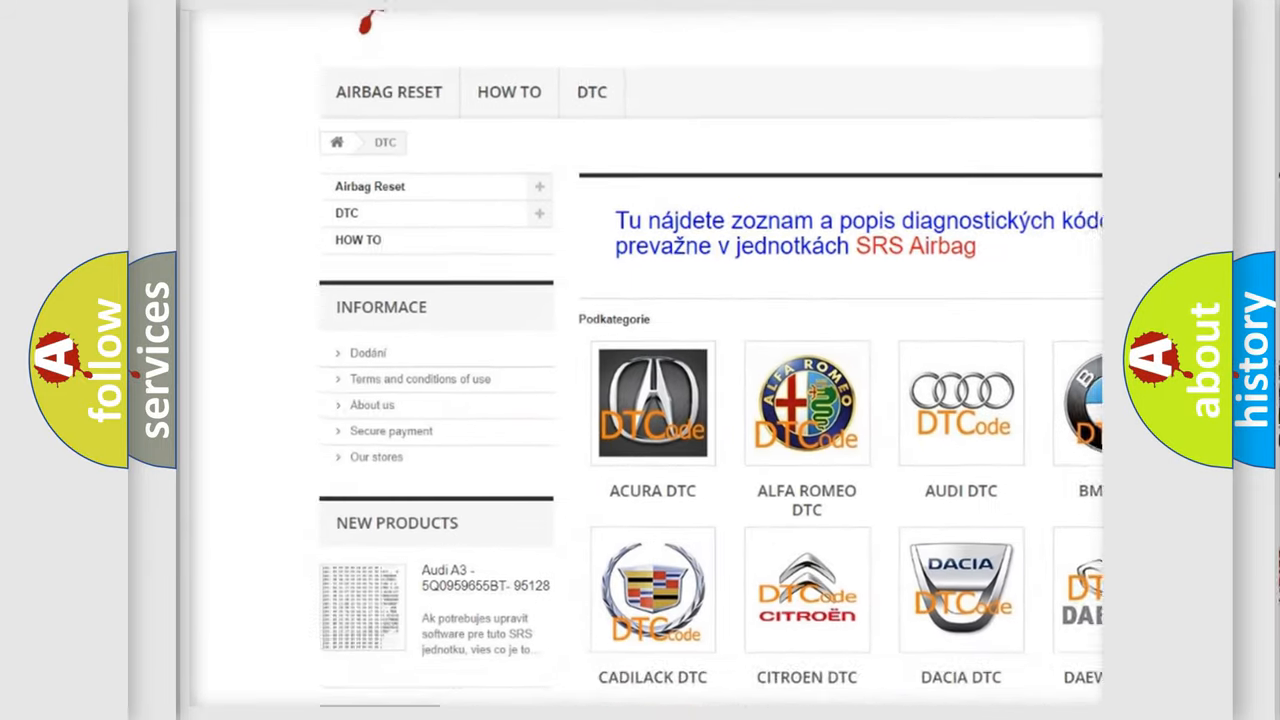
pyautogui.scroll(-3)
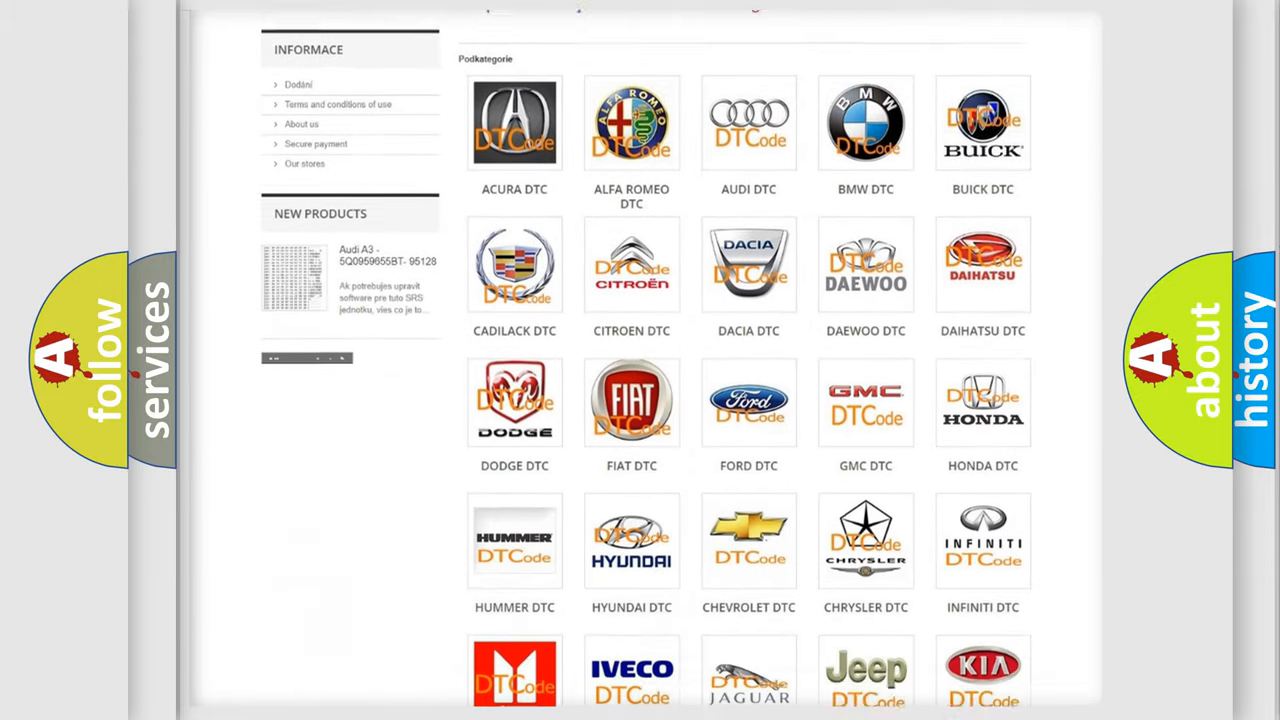
pyautogui.scroll(-3)
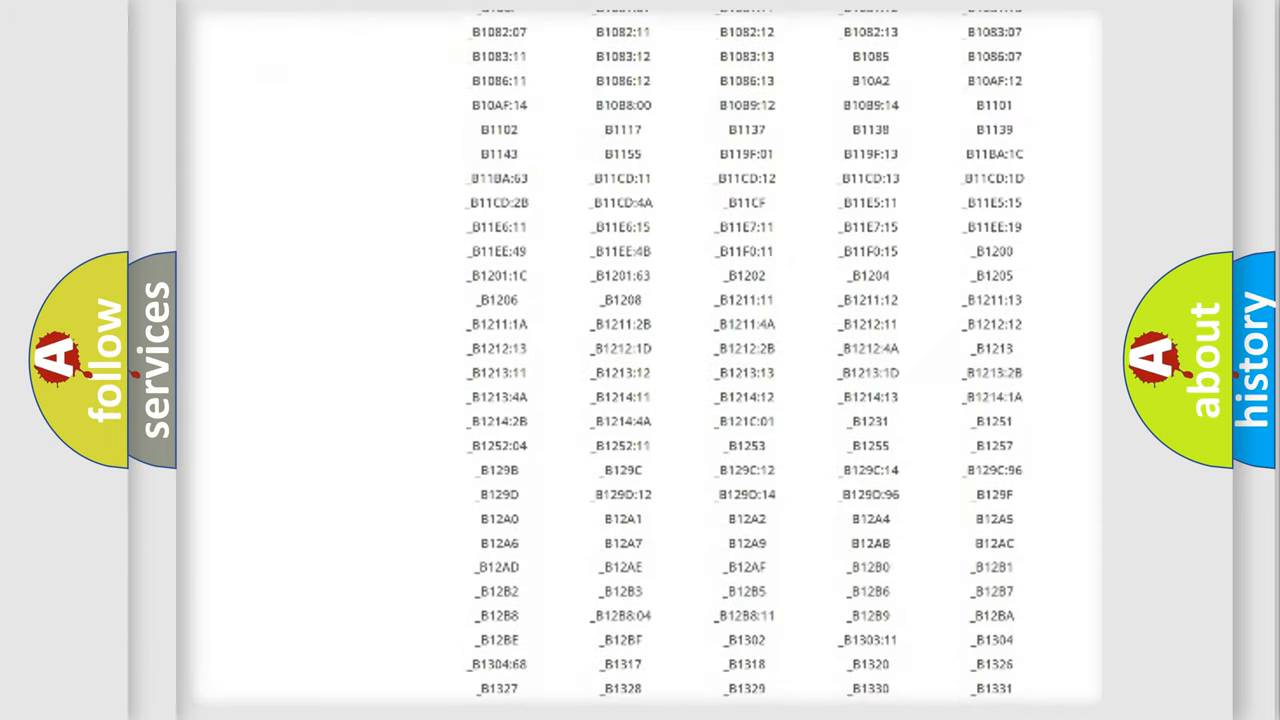
pyautogui.scroll(-3)
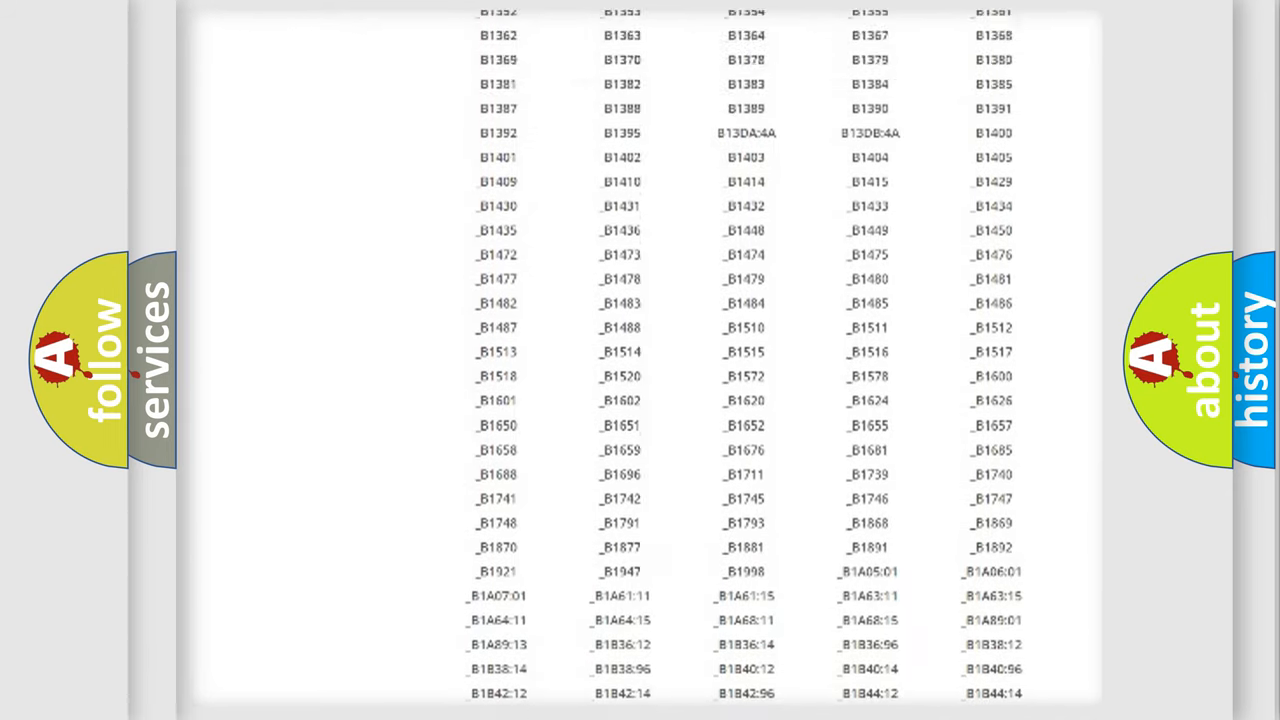